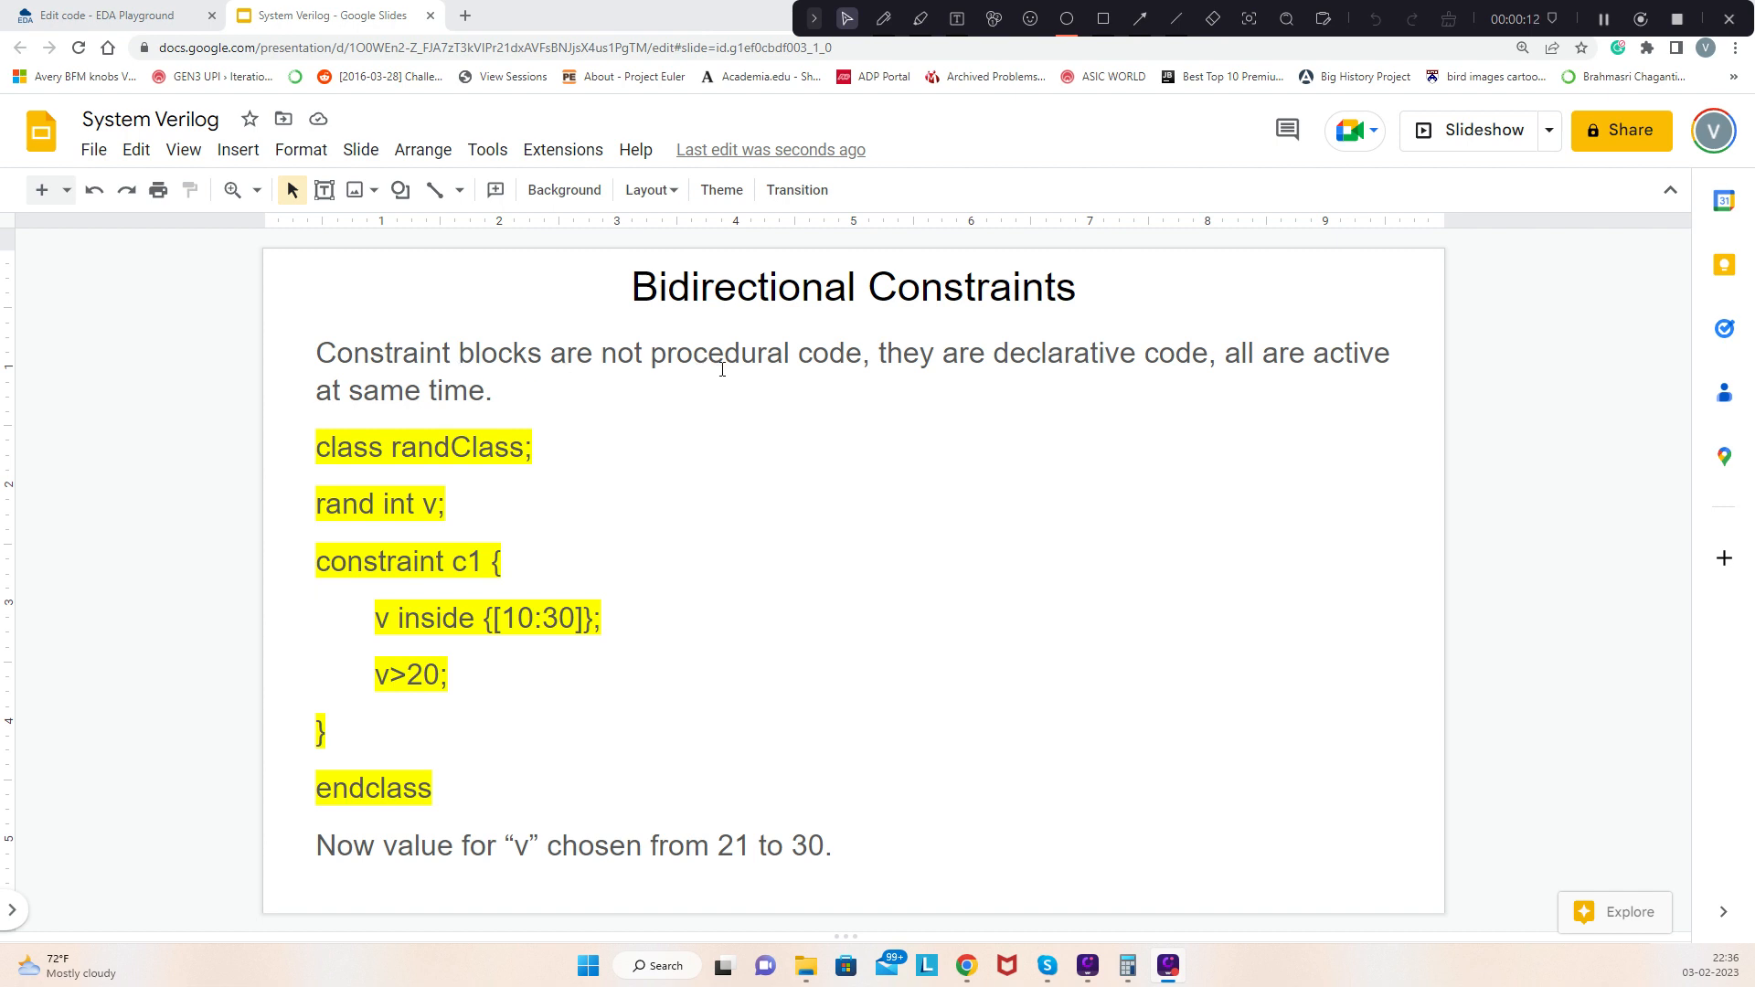
mouse_move(463, 448)
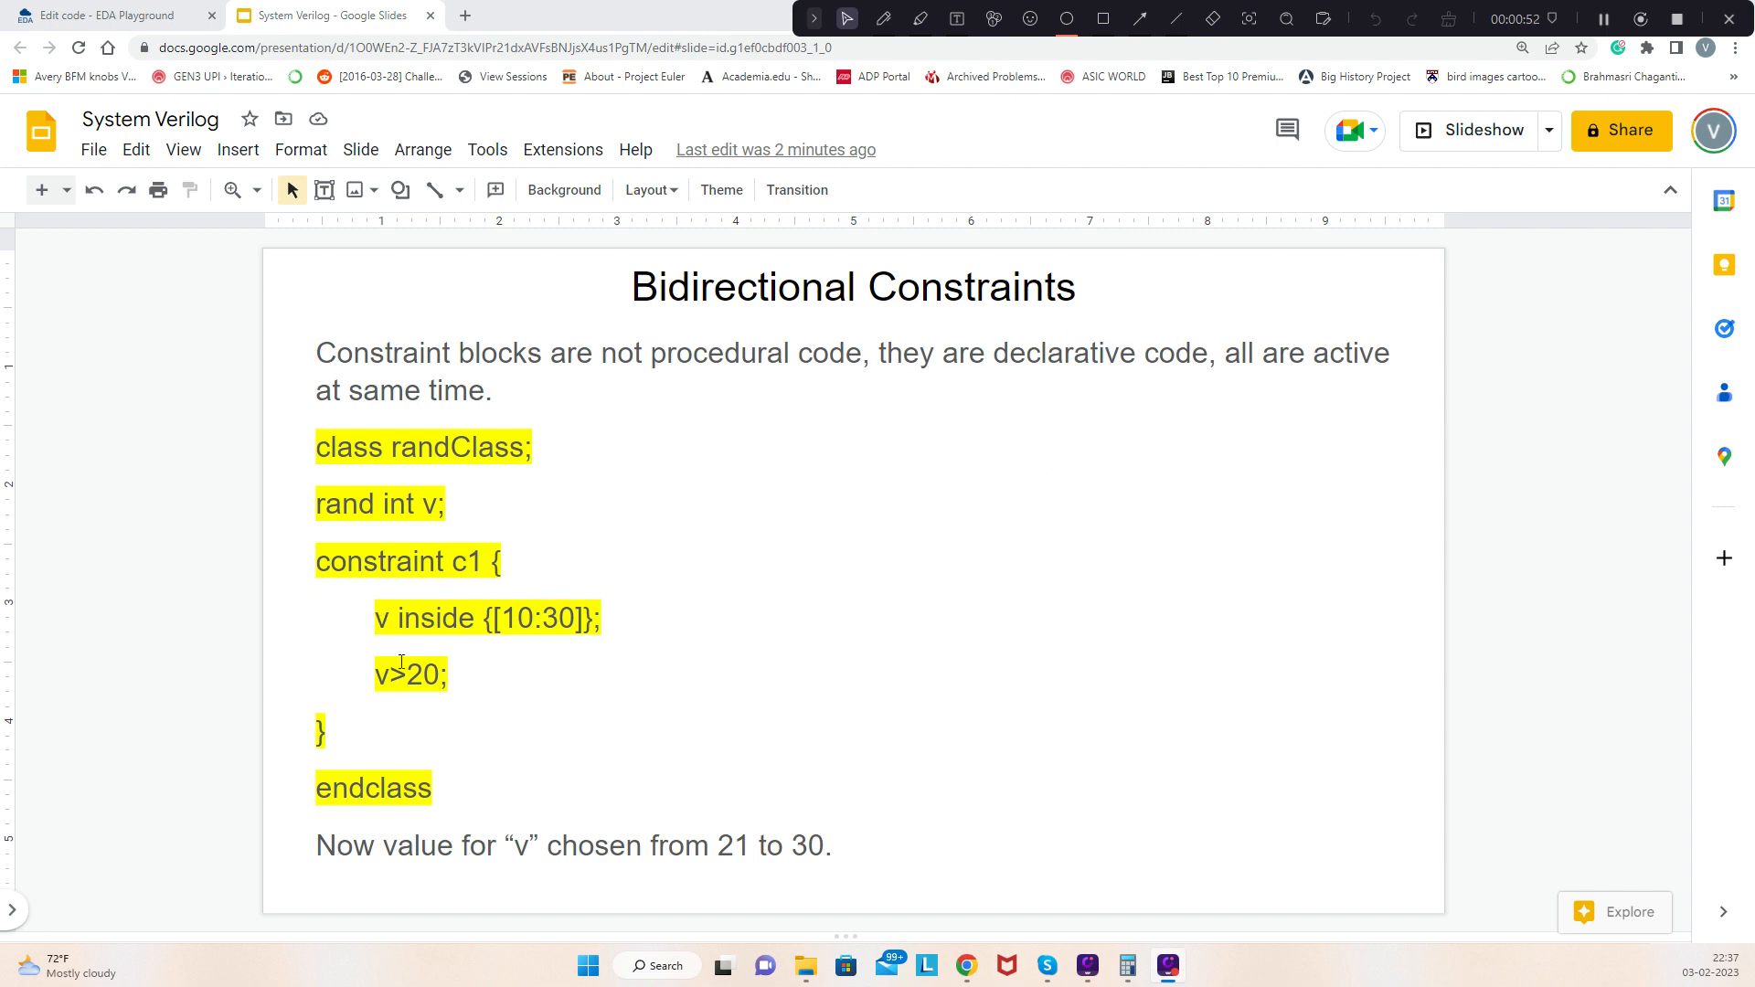
mouse_move(474, 627)
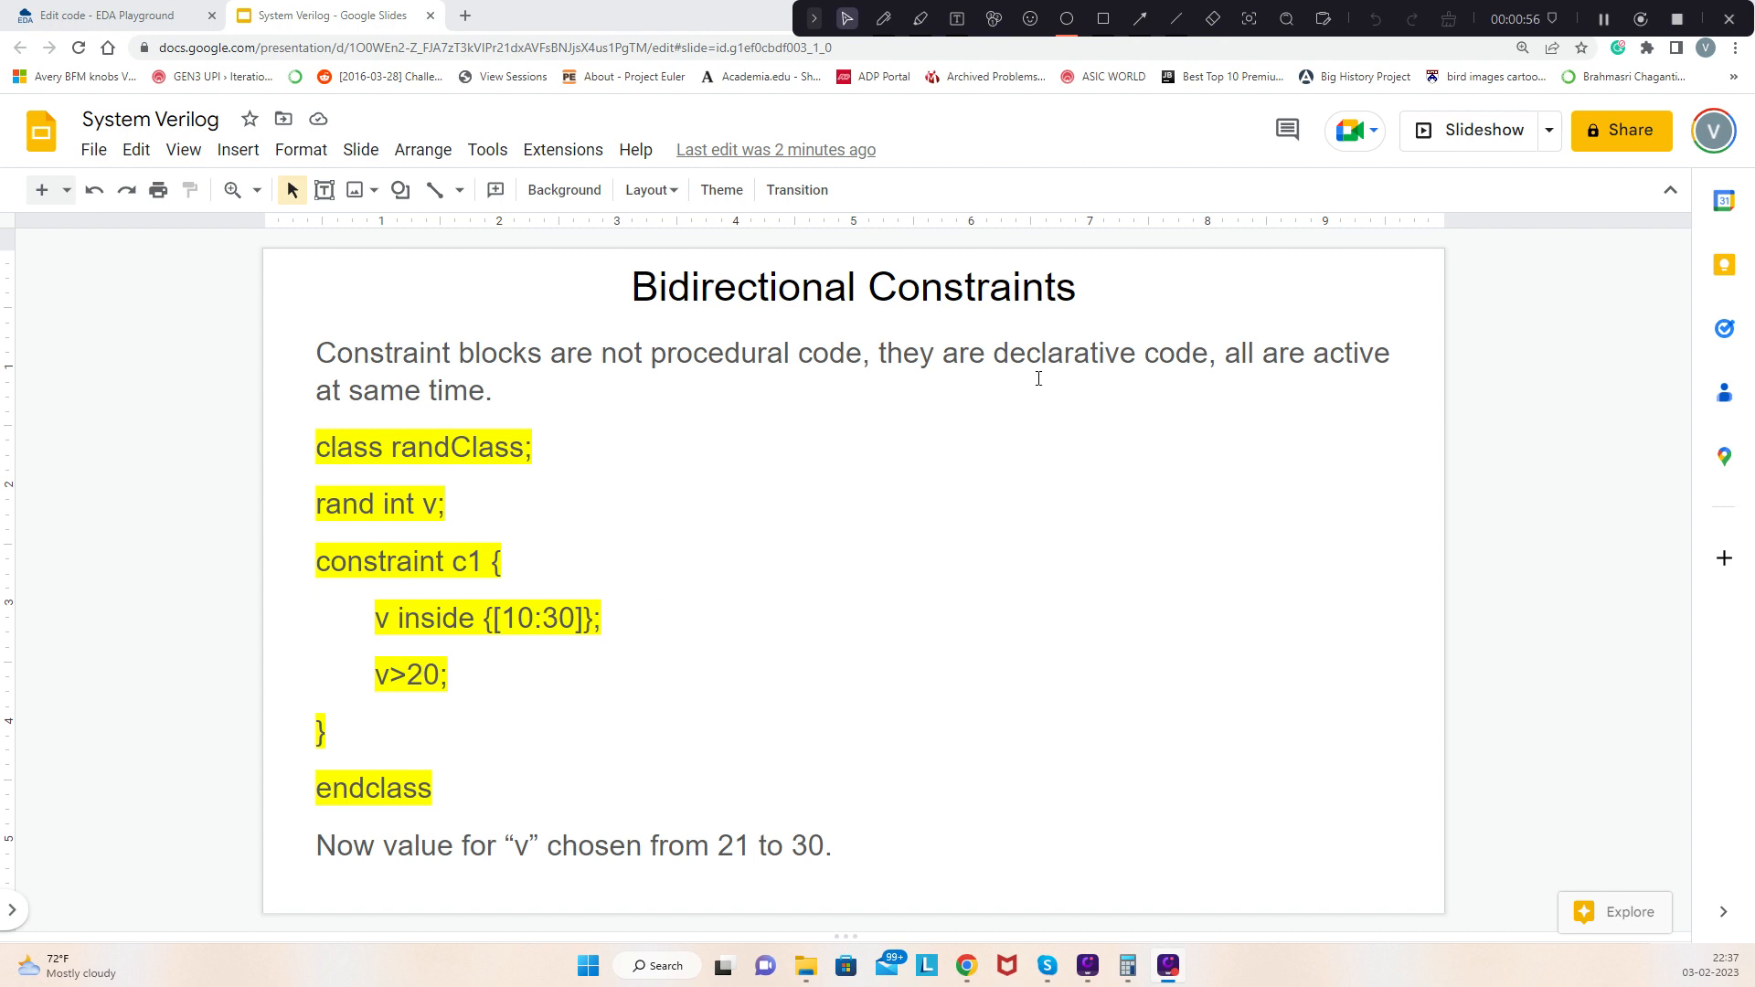
mouse_move(605, 585)
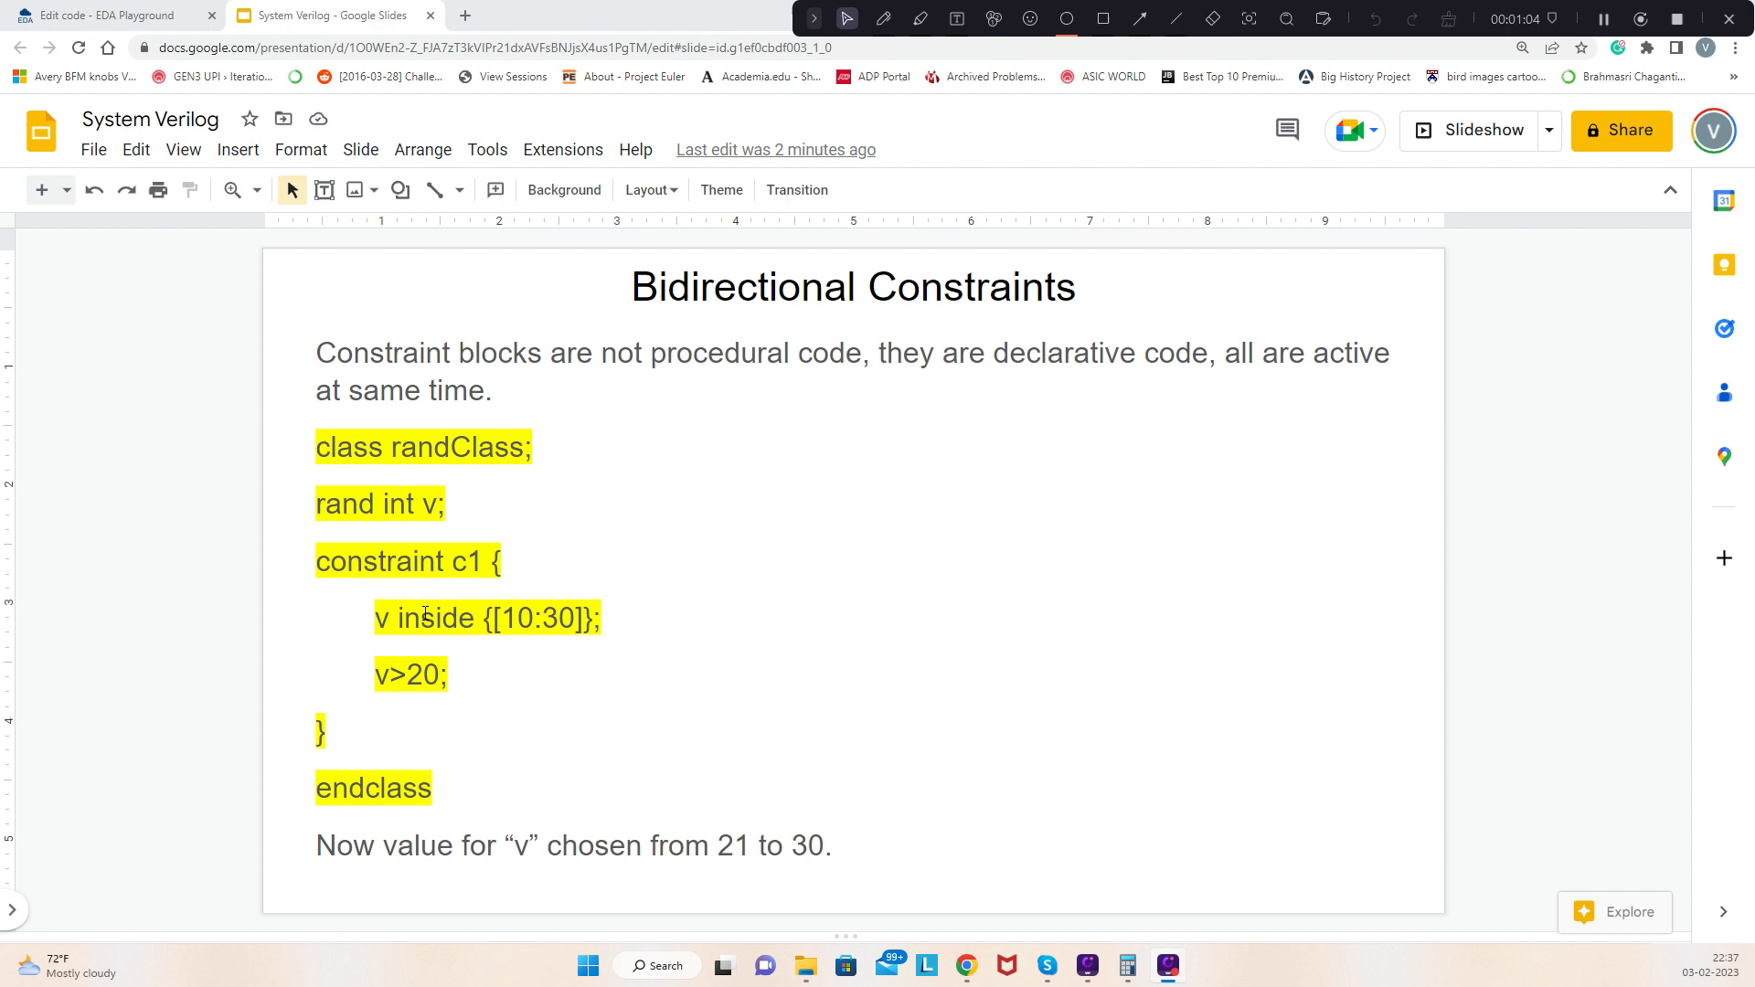
mouse_move(422, 422)
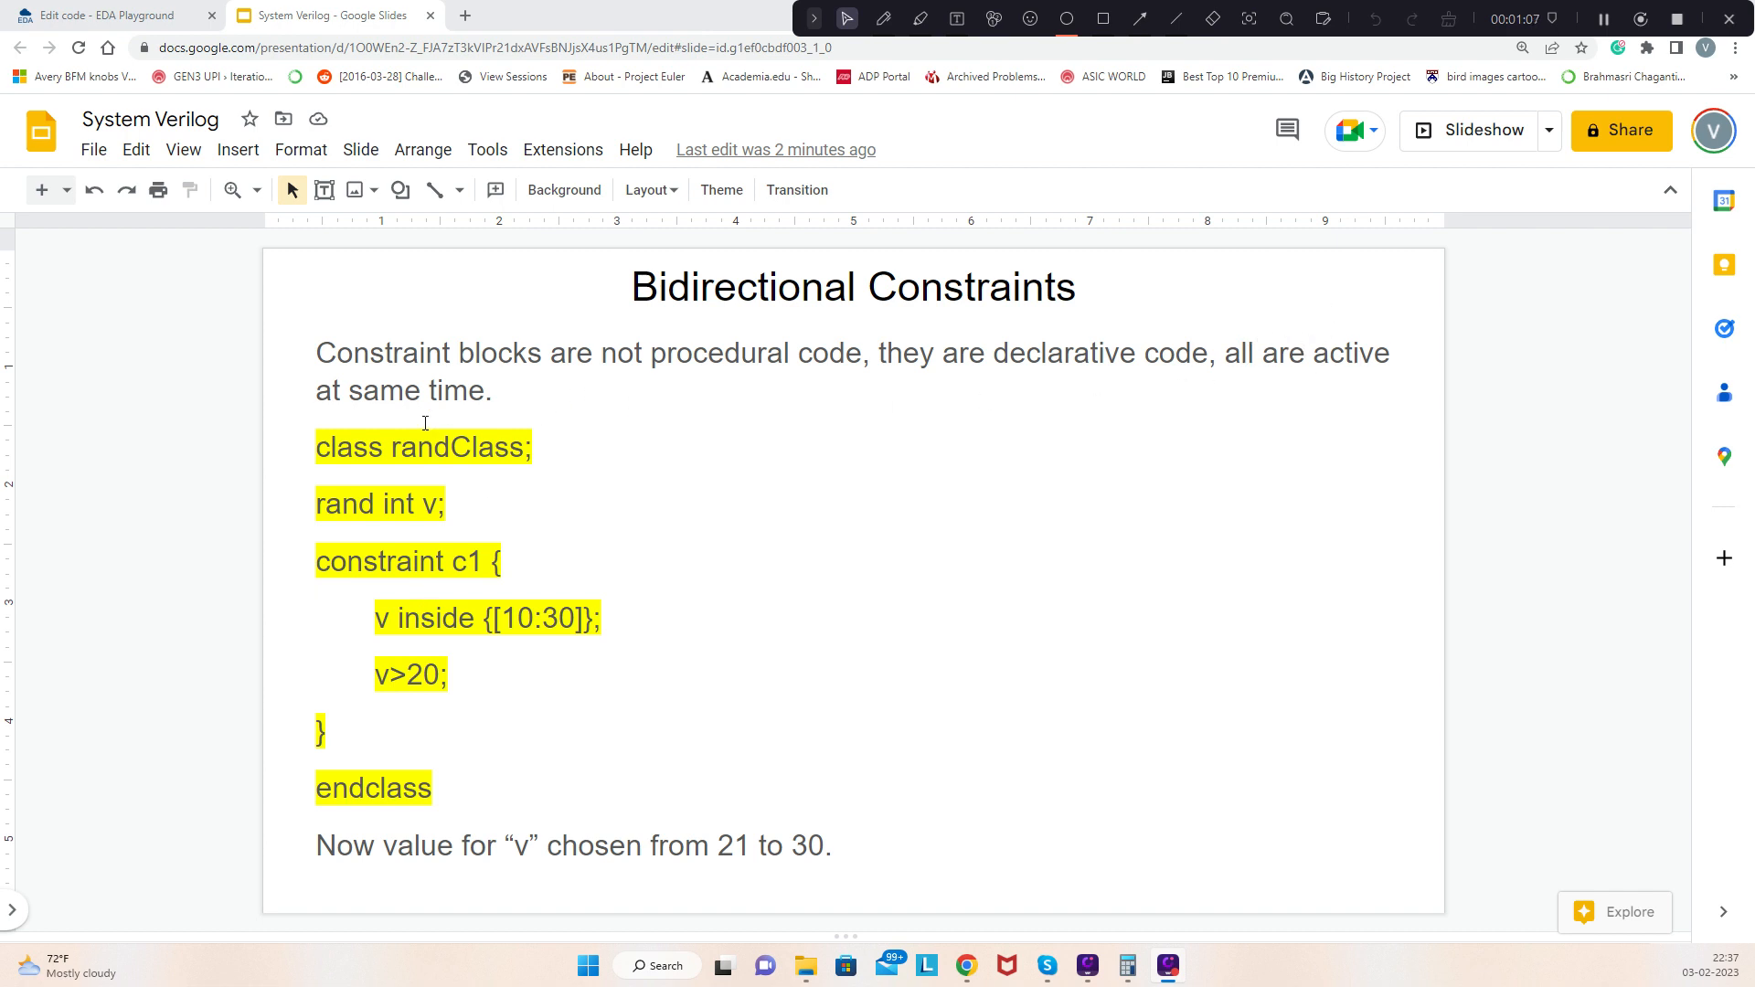
mouse_move(408, 613)
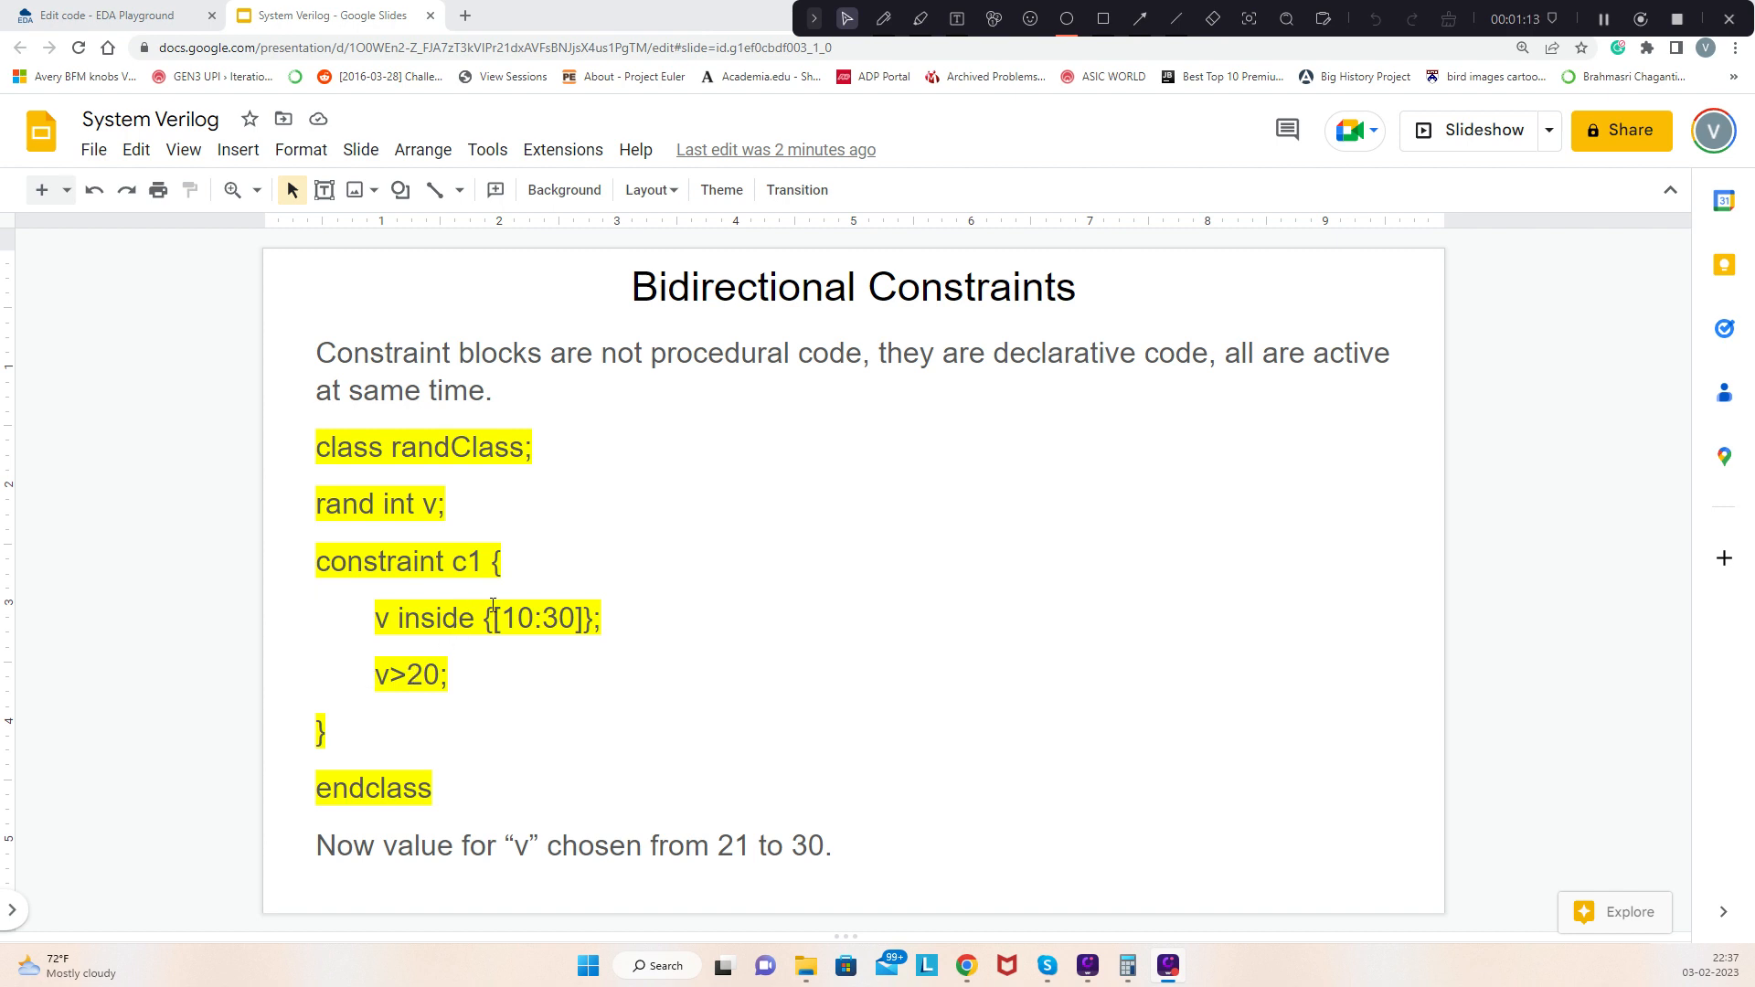
mouse_move(428, 691)
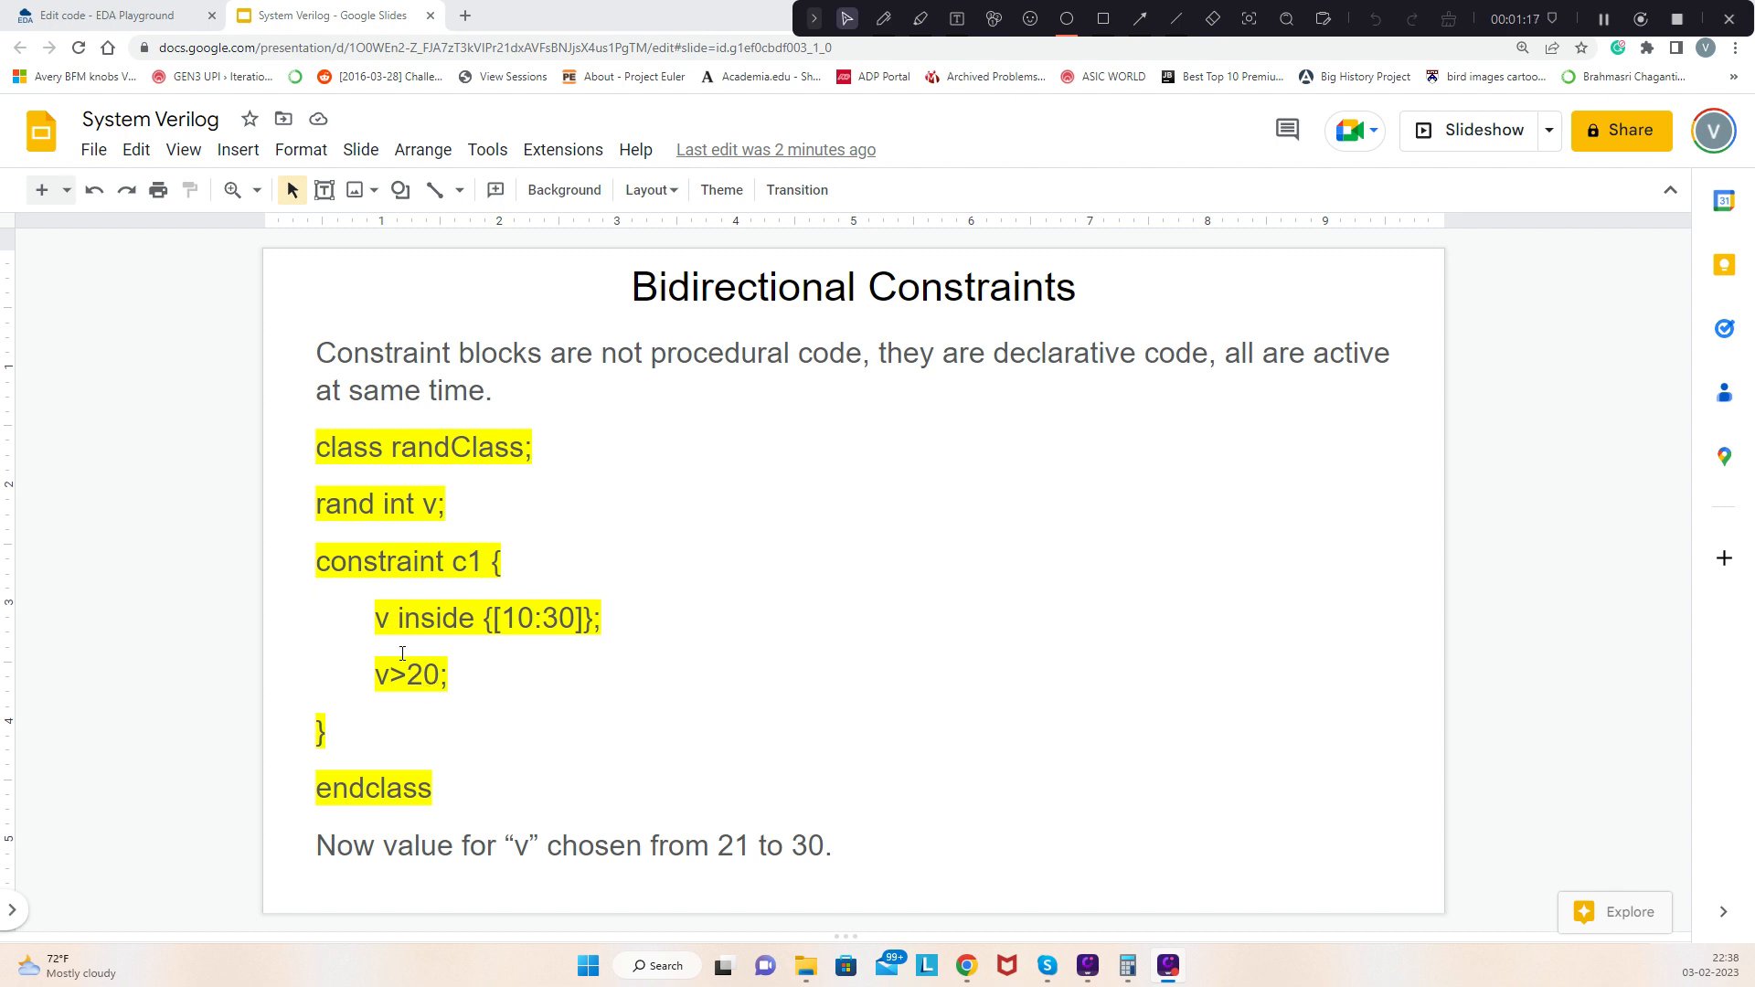
mouse_move(825, 856)
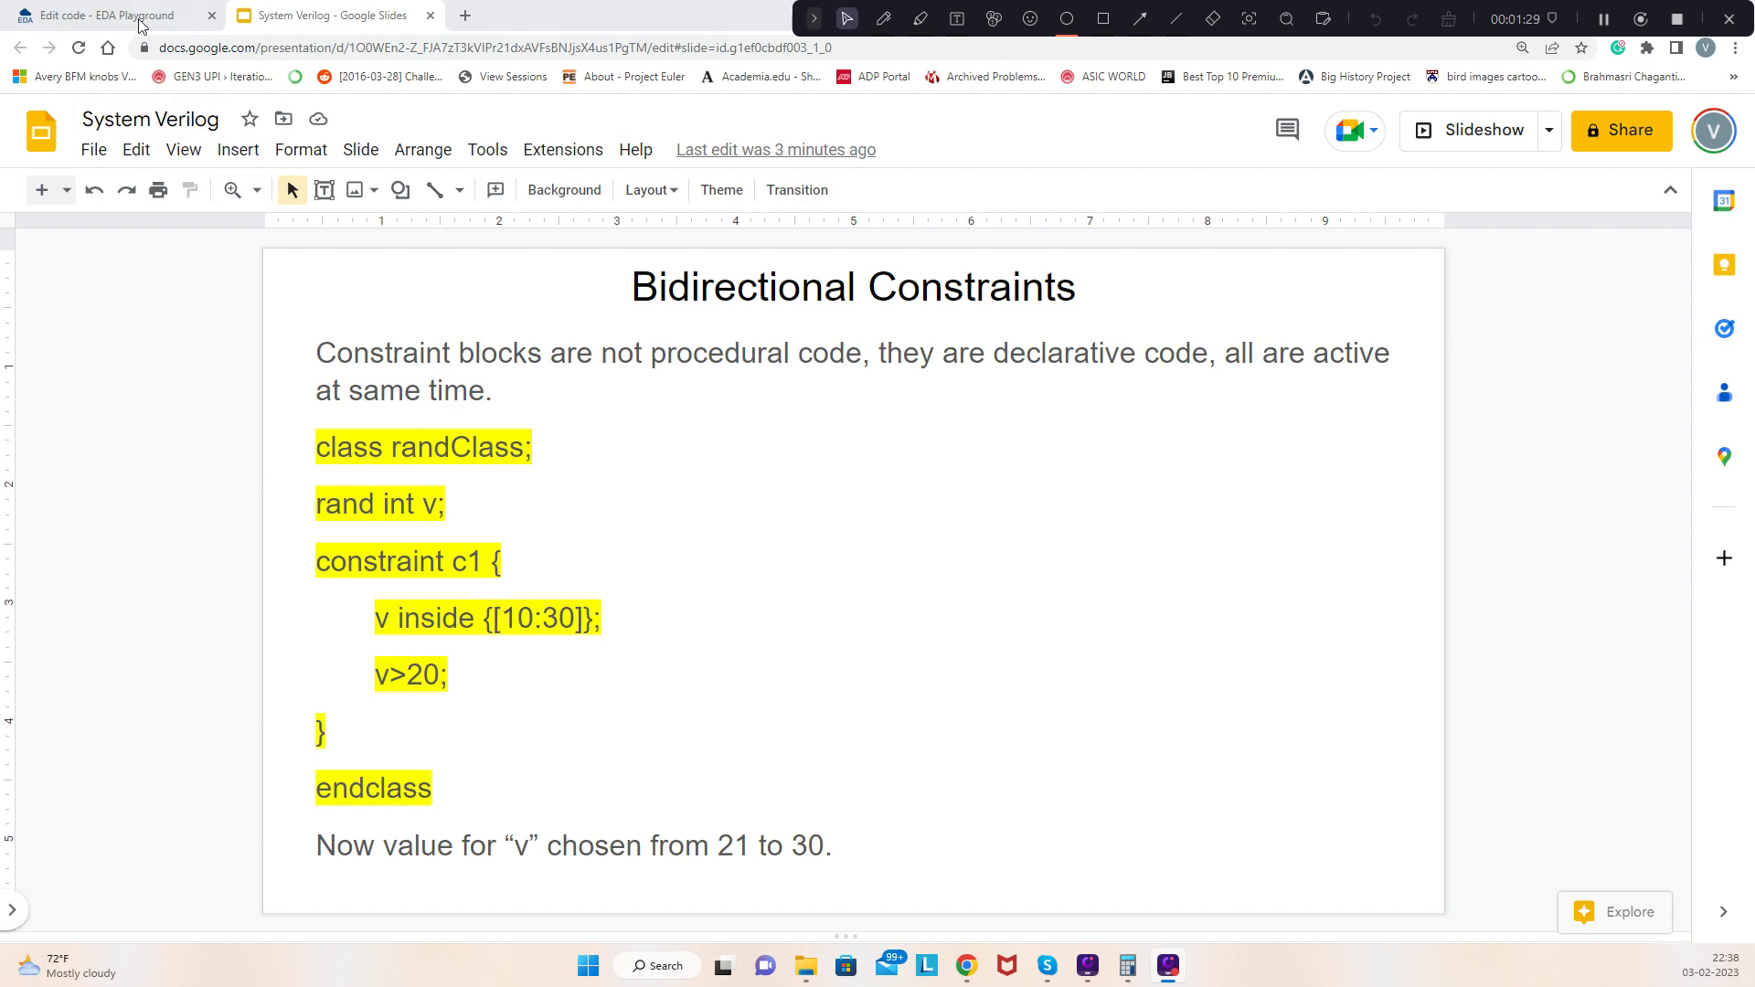
Step: Switch to EDA Playground and run the randClass testbench to compile it with zero errors
left_click(106, 15)
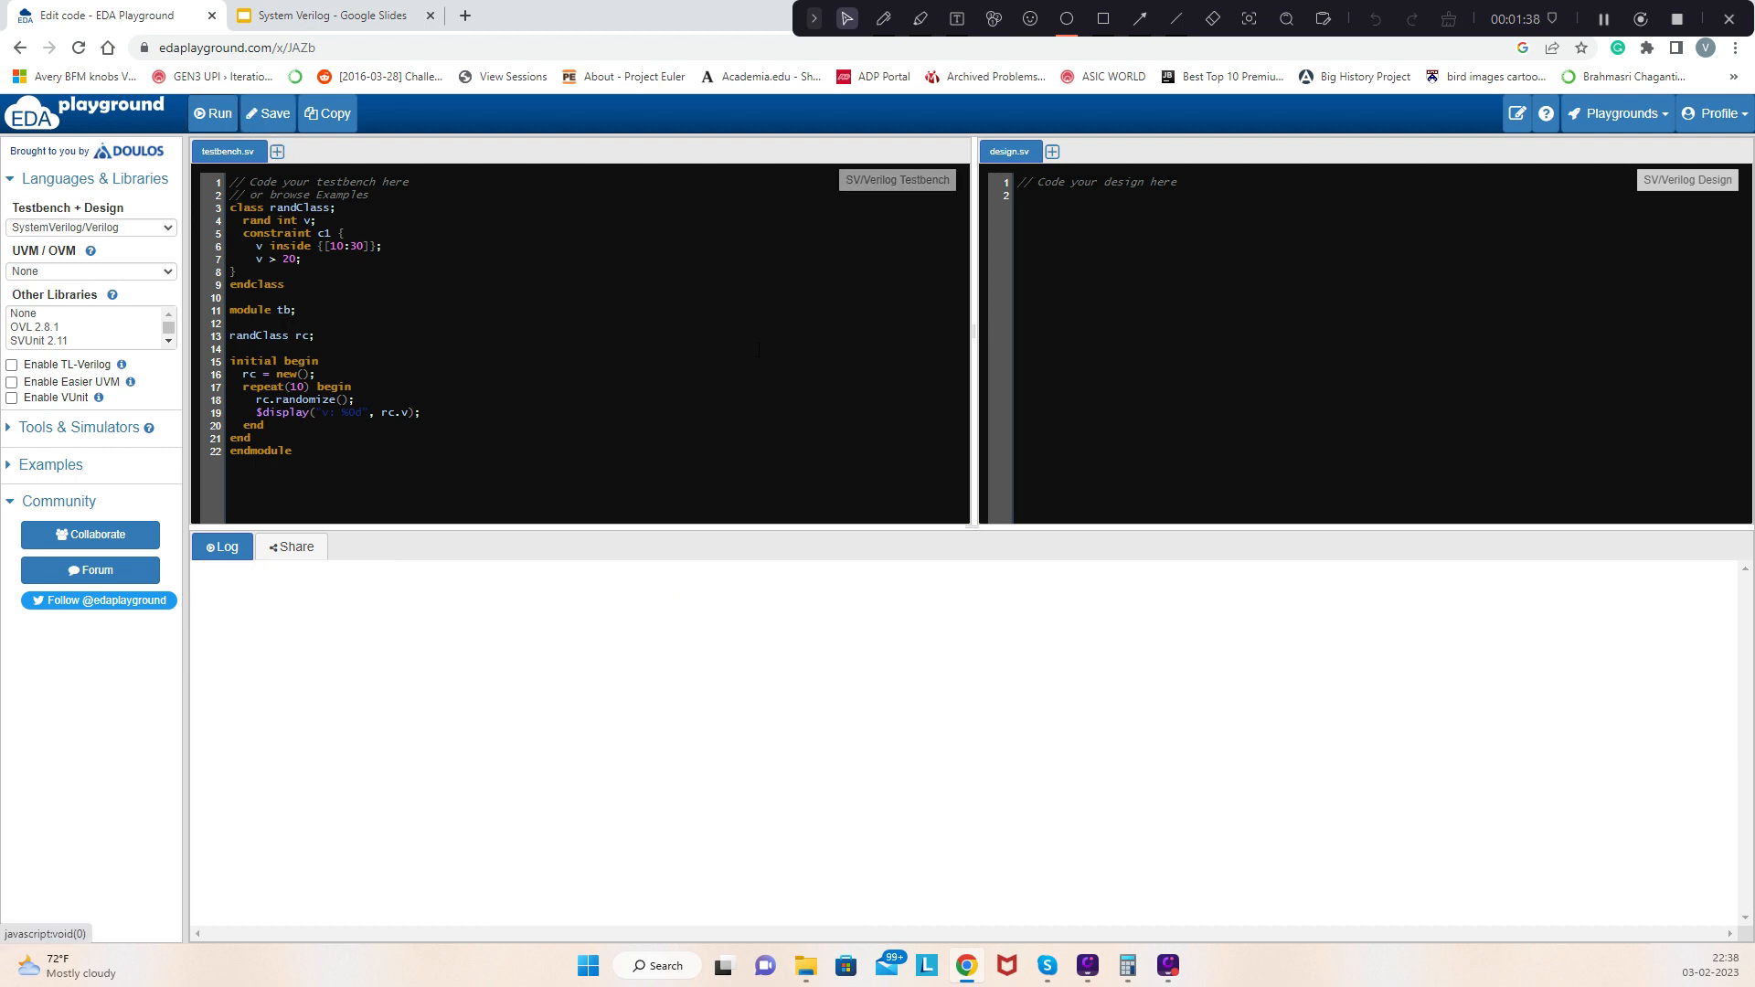
left_click(212, 114)
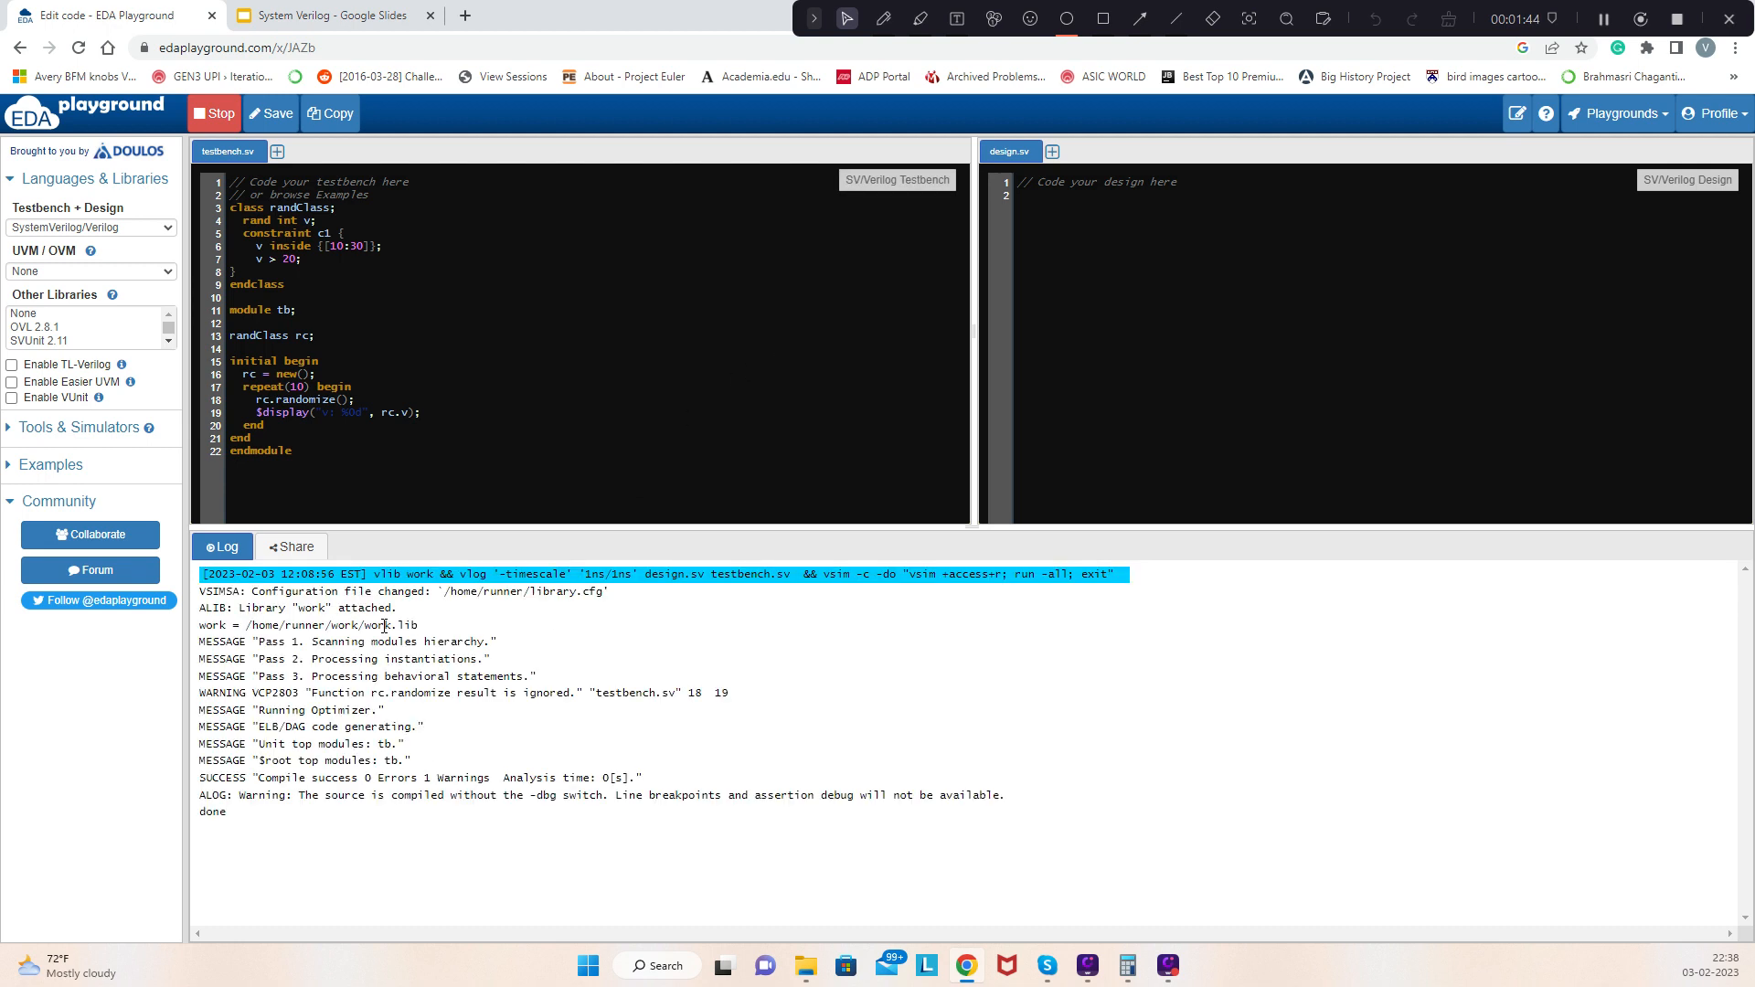
Step: Scroll the log and rerun to read ten randomized v values, all between 21 and 29
scroll("down", 3)
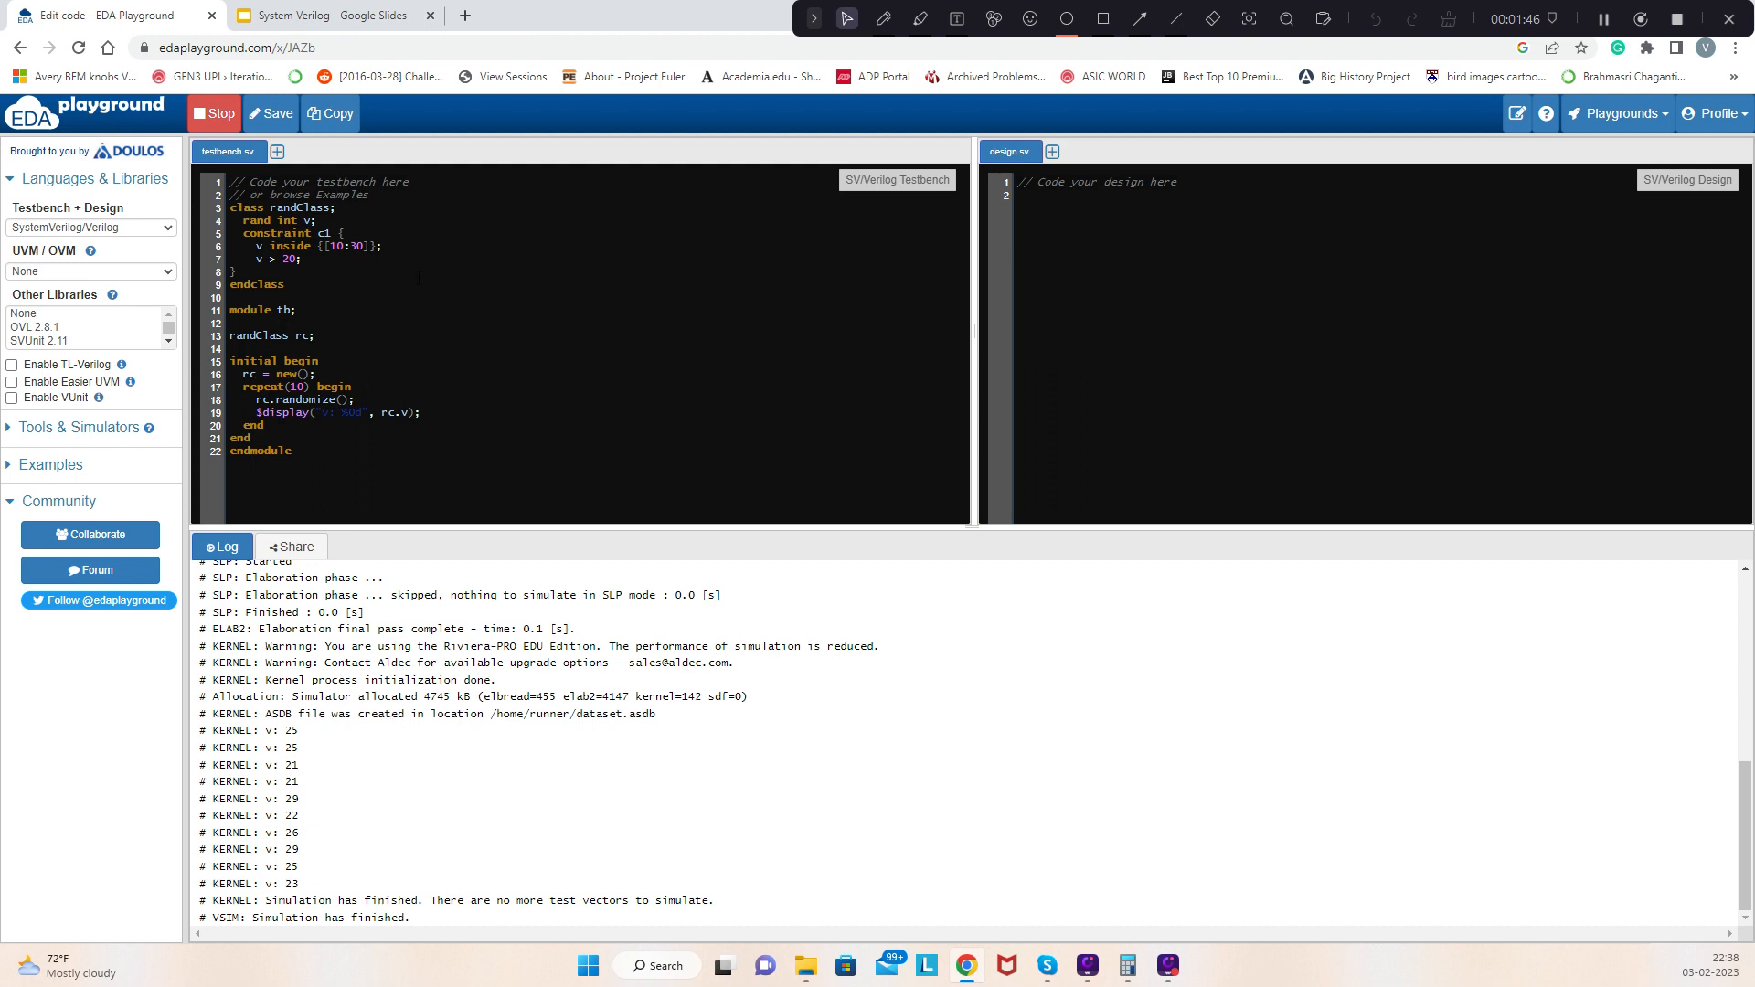
left_click(212, 114)
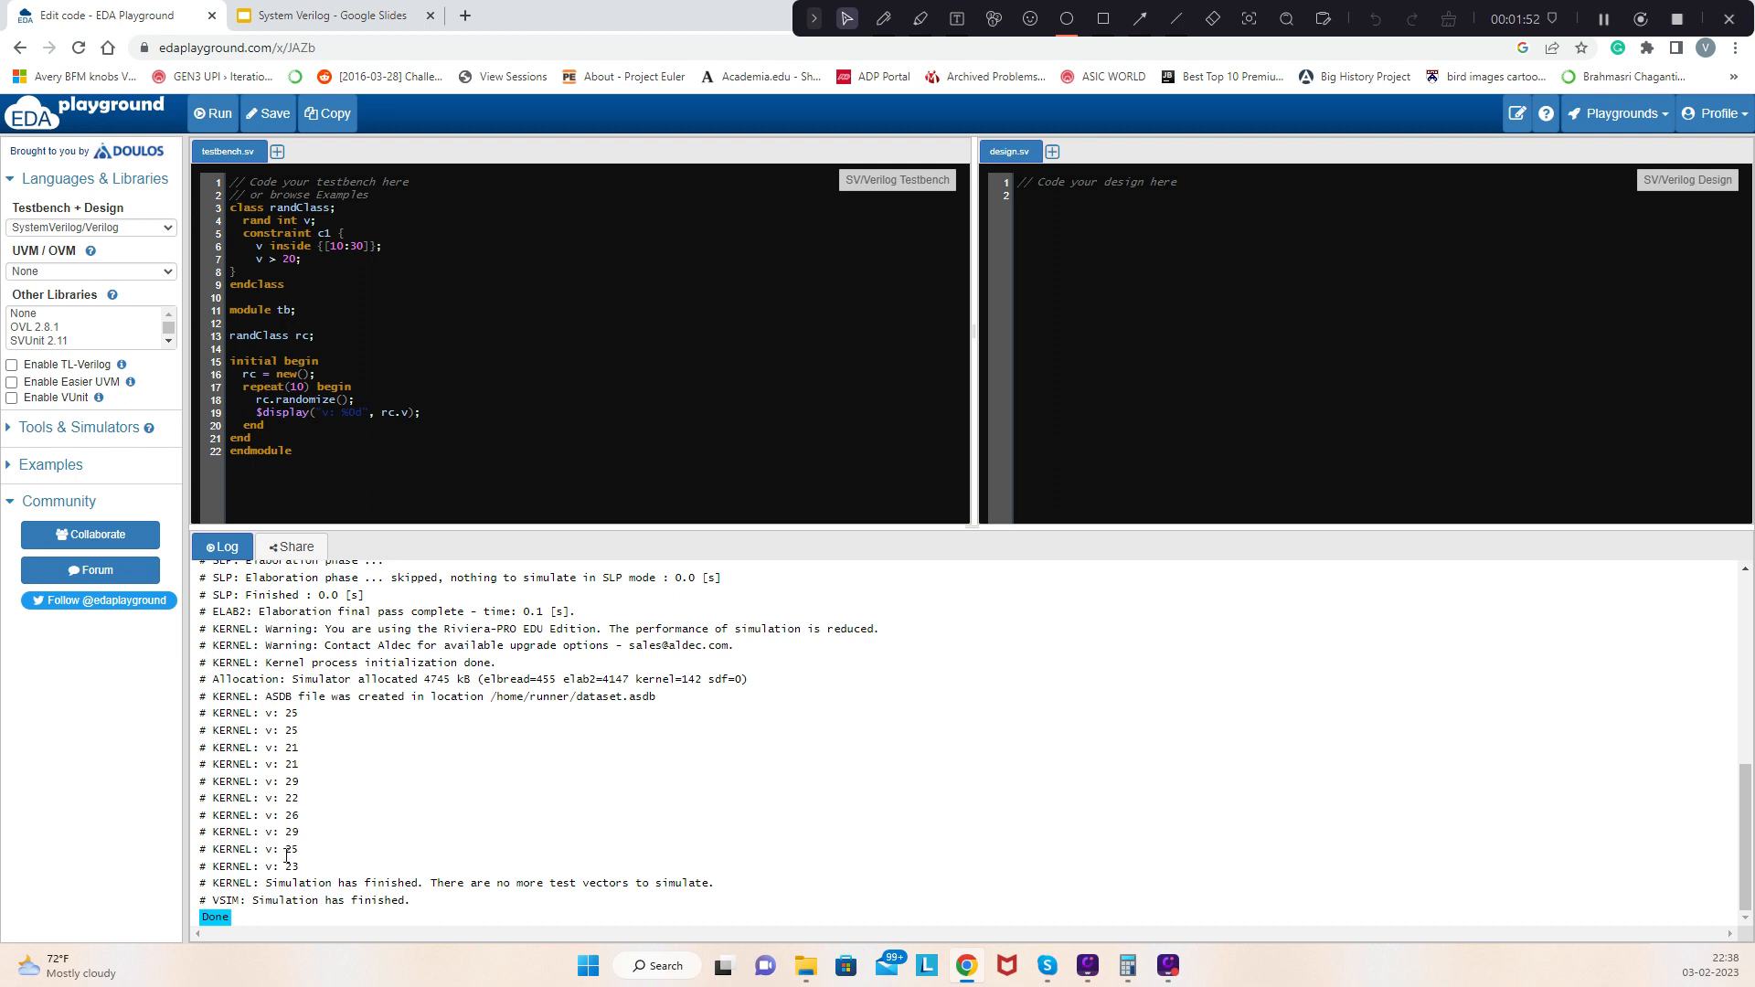
mouse_move(289, 715)
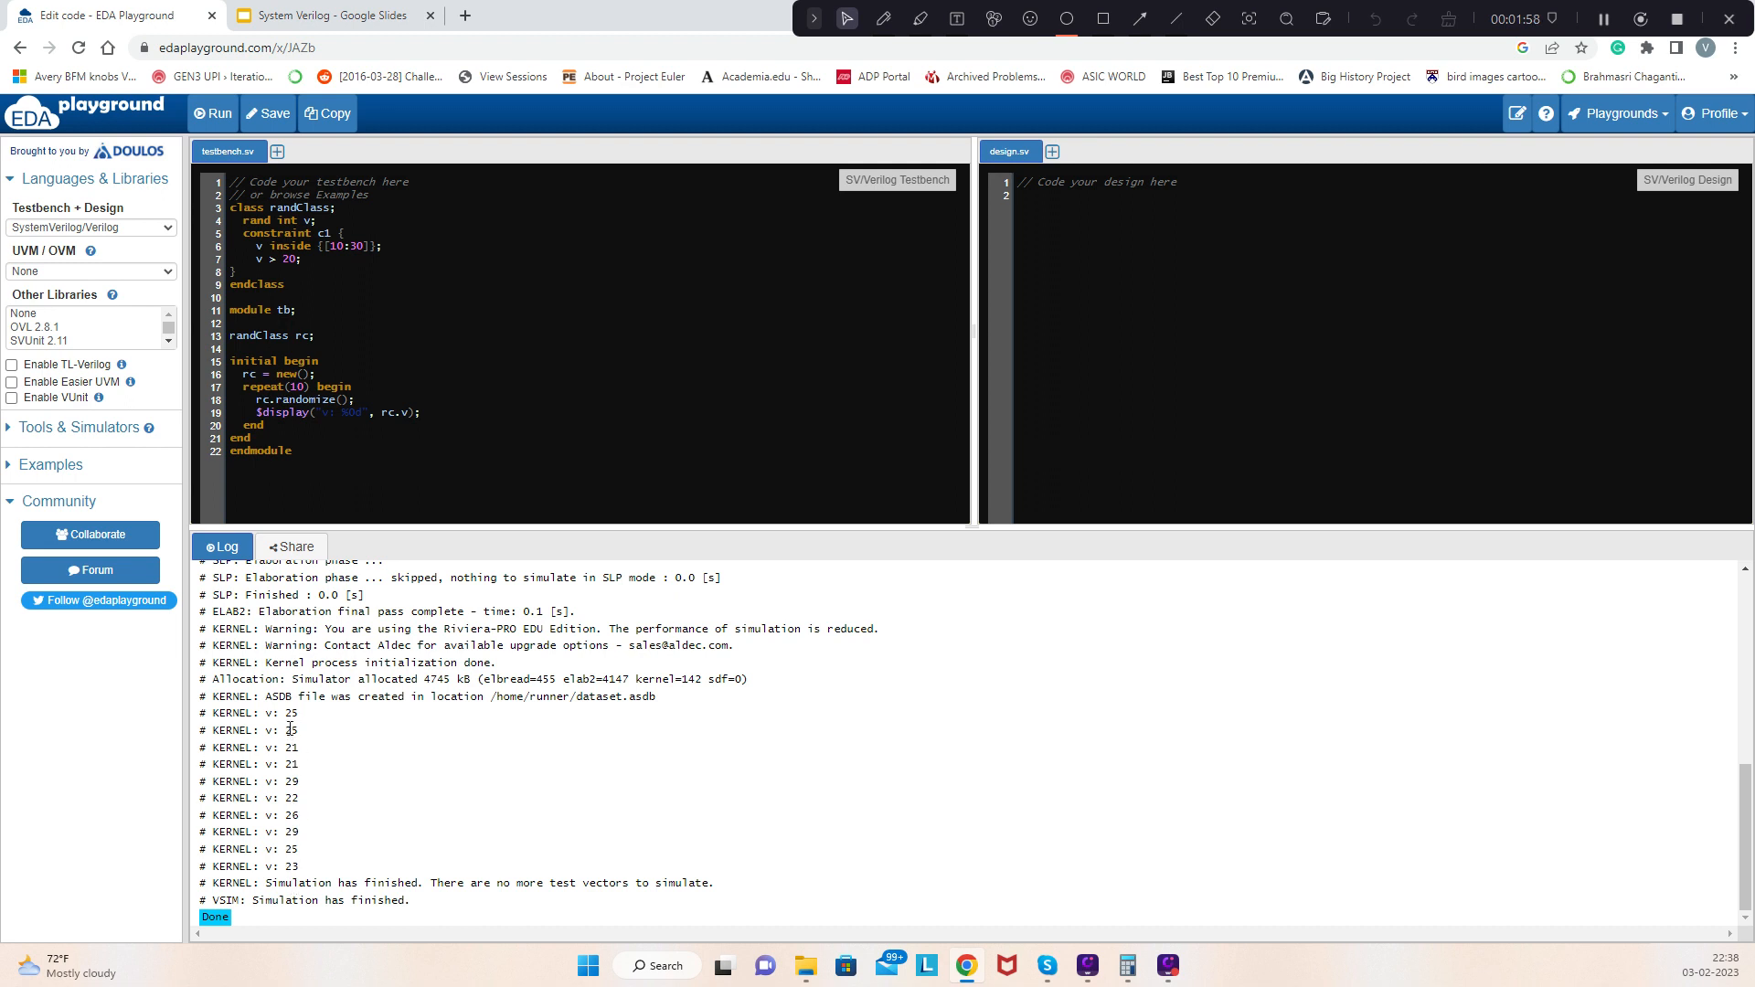
mouse_move(319, 697)
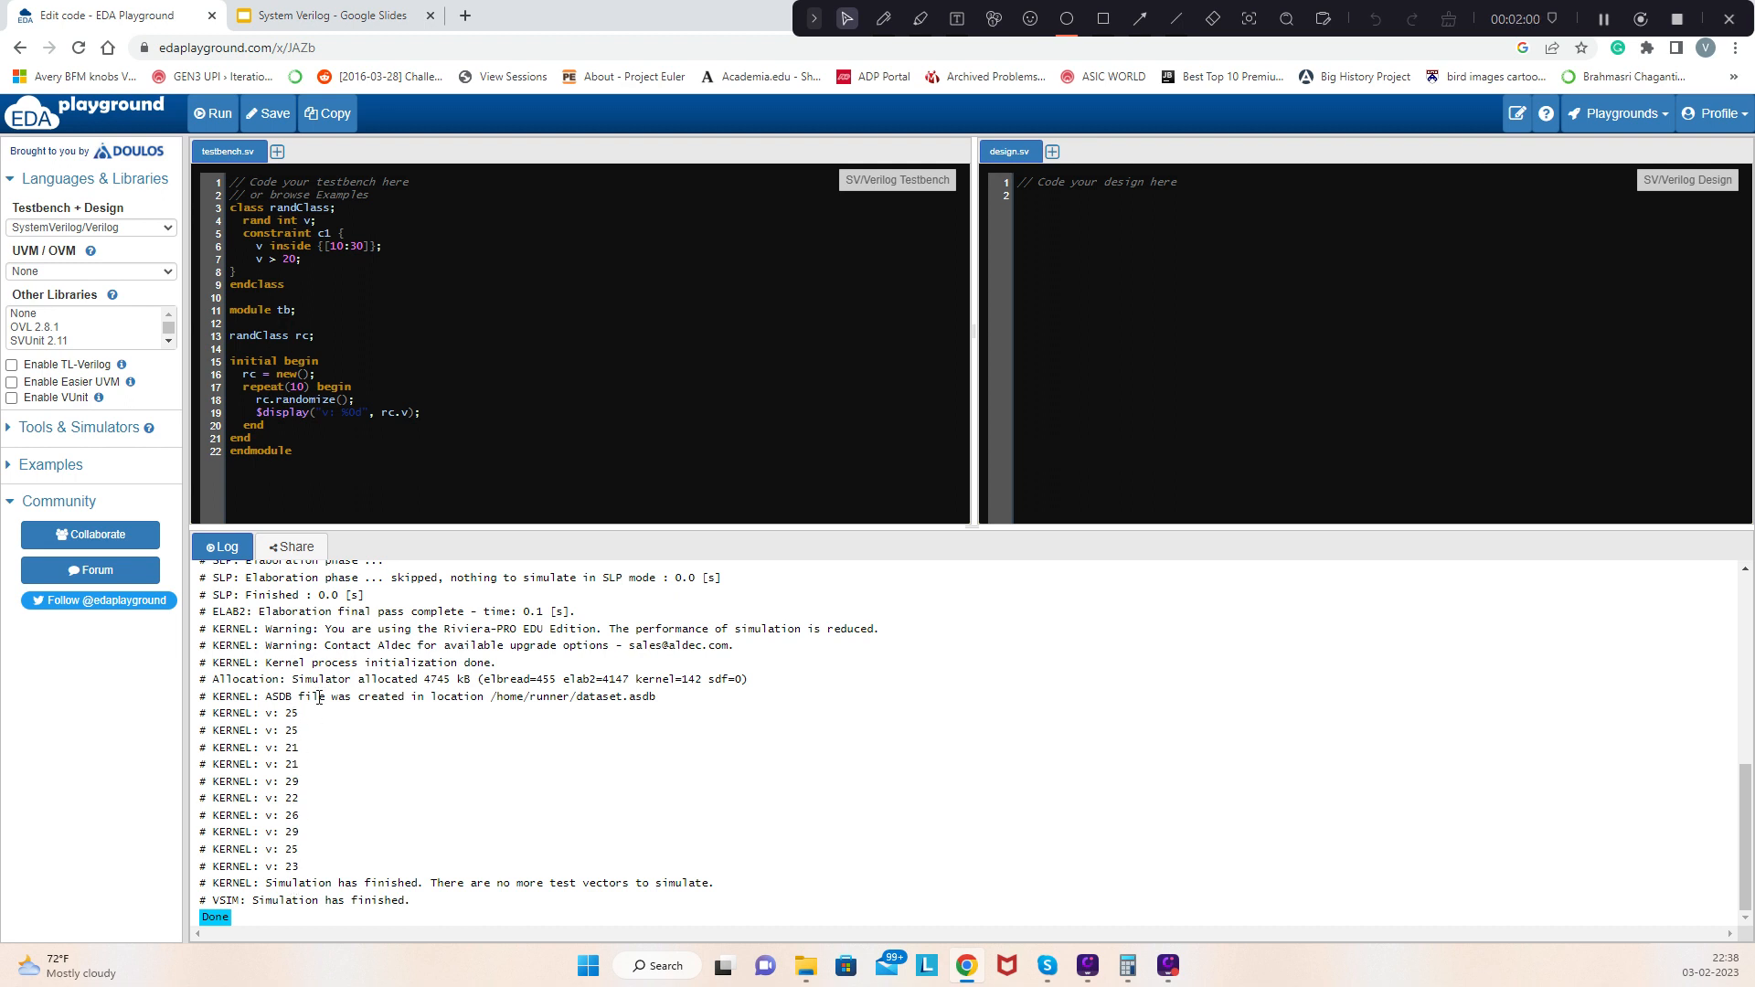